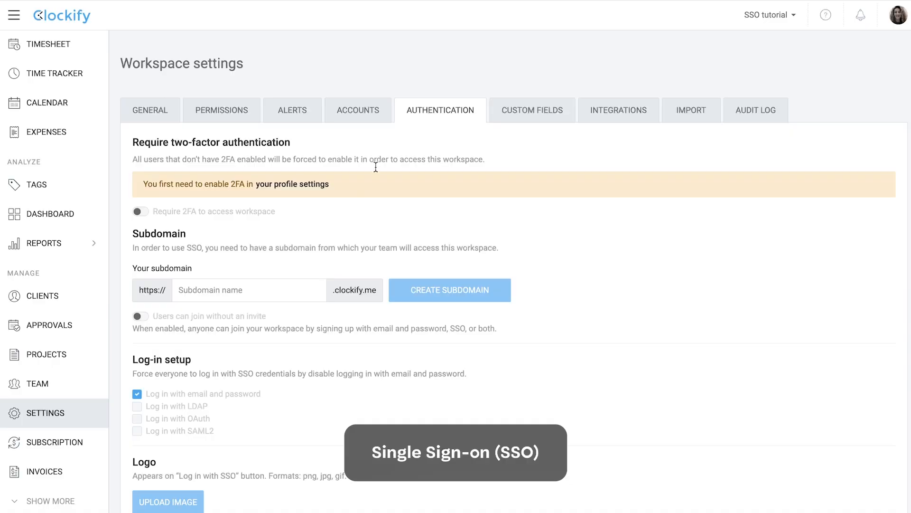
Create the 'yourcompany' subdomain in Authentication settings
{"action": "type", "text": "yourcompanysubdomain"}
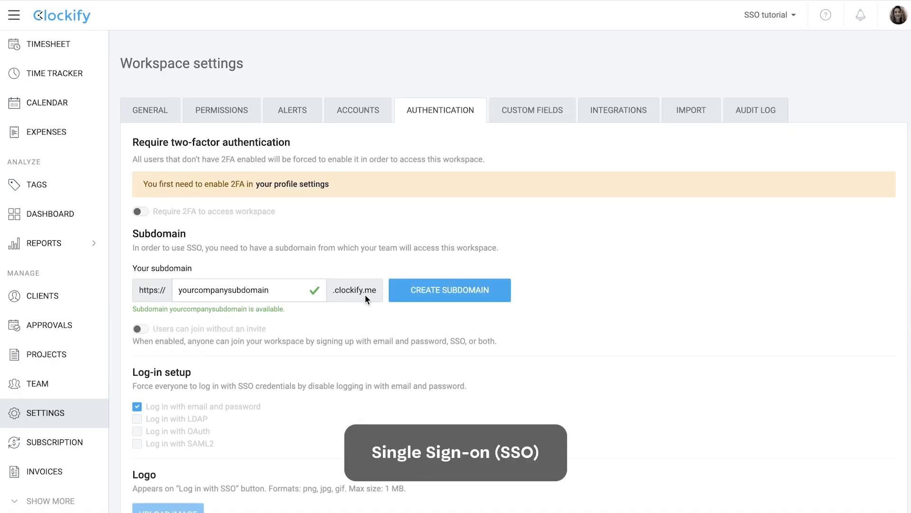
{"action": "left_click", "coordinate": [449, 290]}
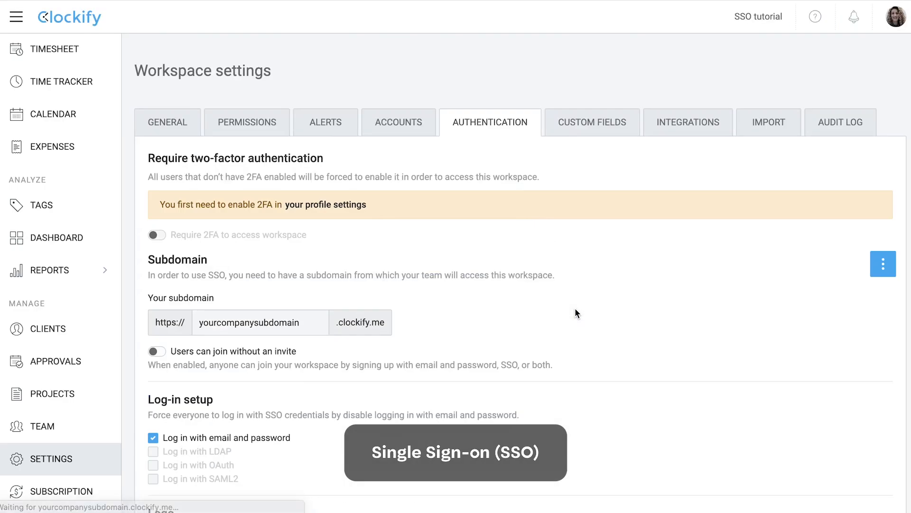
Add a new SSO configuration of type SAML2 using the Azure provider template
{"action": "left_click", "coordinate": [209, 436]}
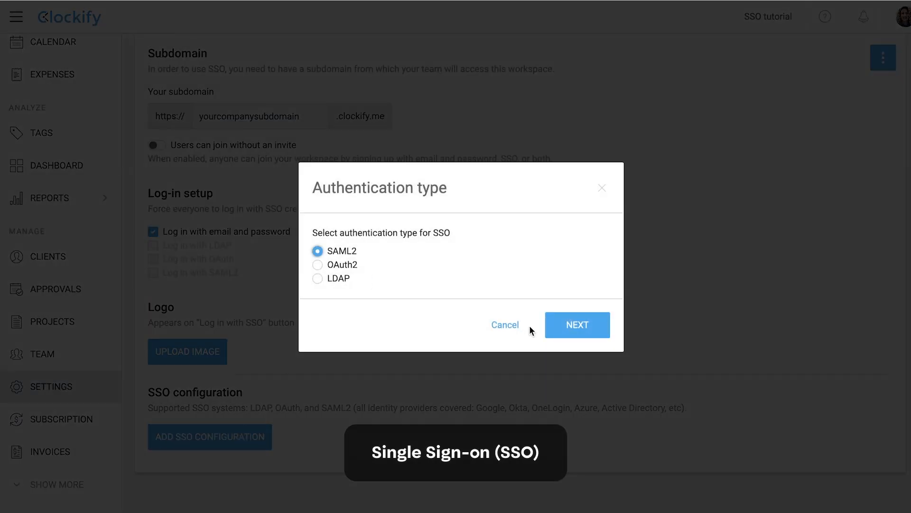
{"action": "left_click", "coordinate": [577, 324]}
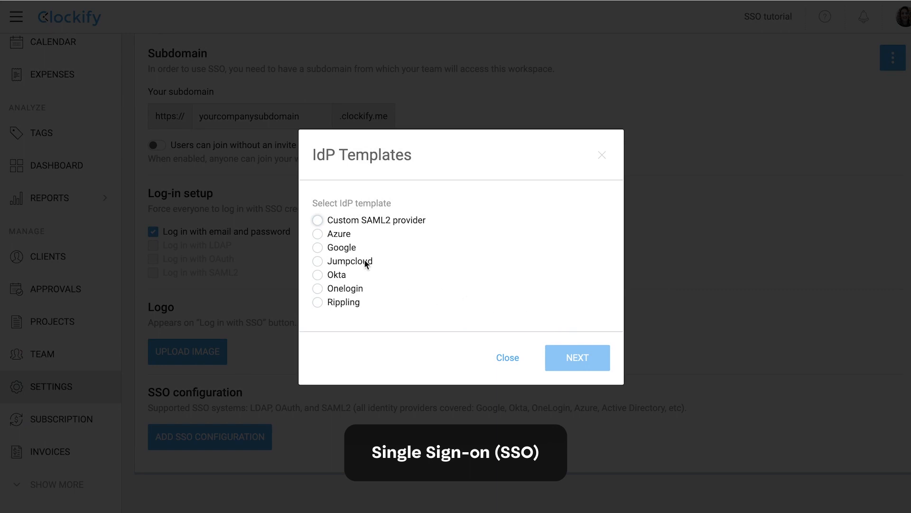
{"action": "left_click", "coordinate": [318, 233]}
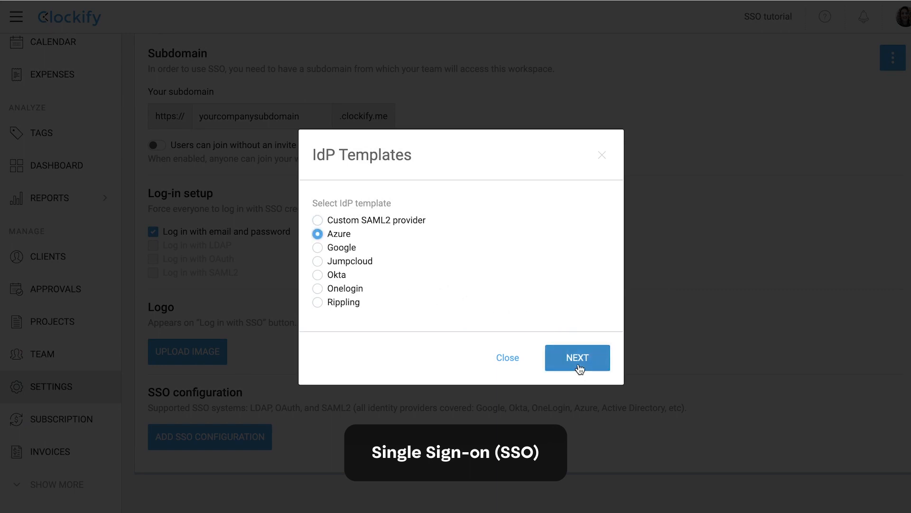
{"action": "left_click", "coordinate": [577, 357]}
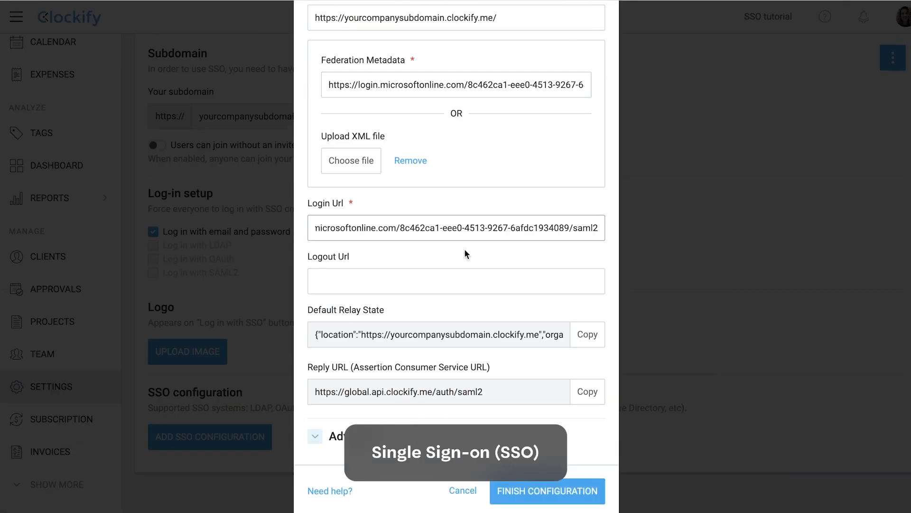
Enable Log in with SAML2, log out, and sign back in via SAML2
{"action": "scroll", "scroll_direction": "down", "scroll_amount": 3}
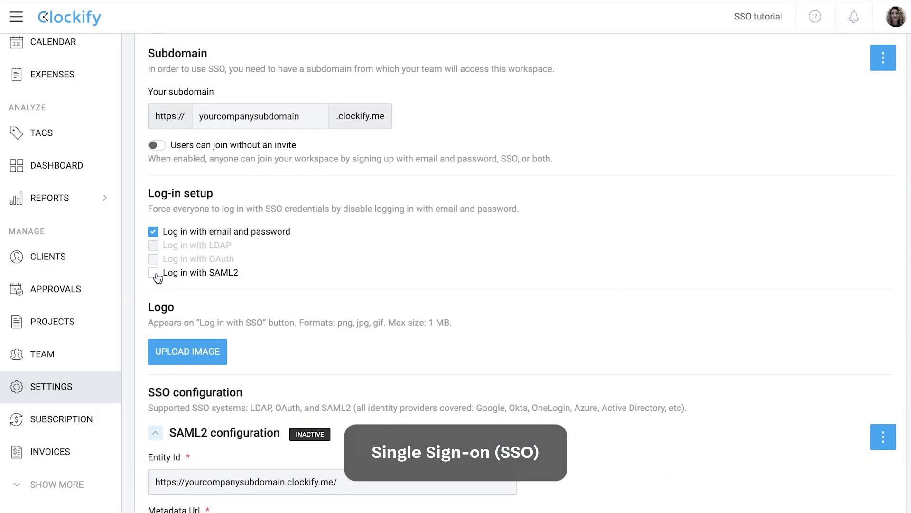
{"action": "left_click", "coordinate": [896, 17]}
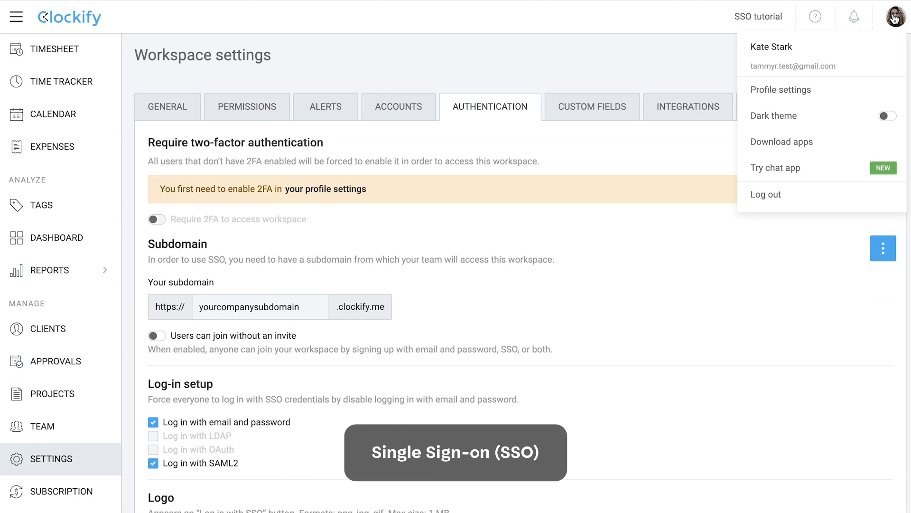
{"action": "left_click", "coordinate": [766, 194]}
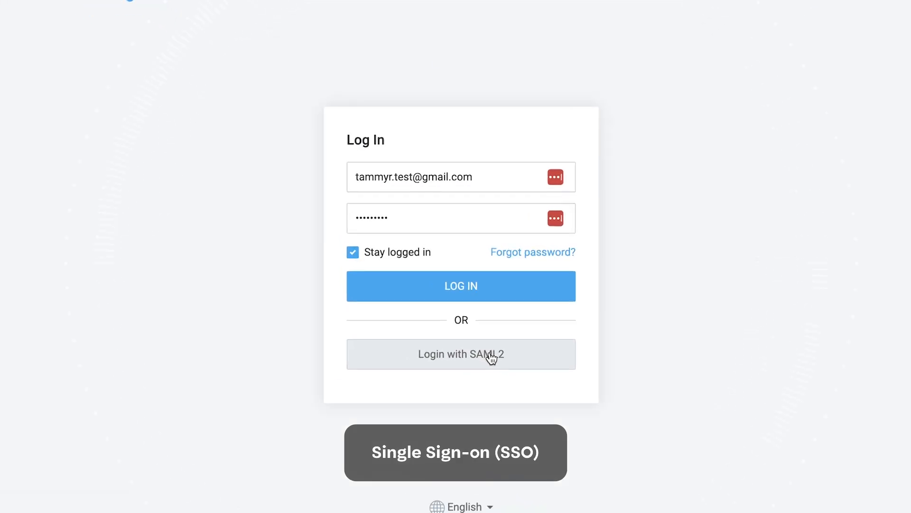
{"action": "left_click", "coordinate": [461, 355]}
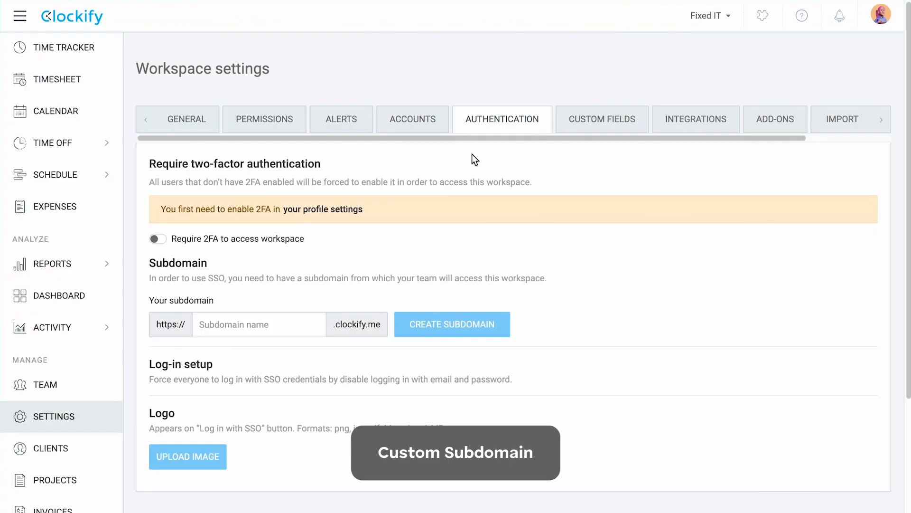
Create and confirm the 'fixedIT' subdomain for the workspace
{"action": "type", "text": "fixedIT"}
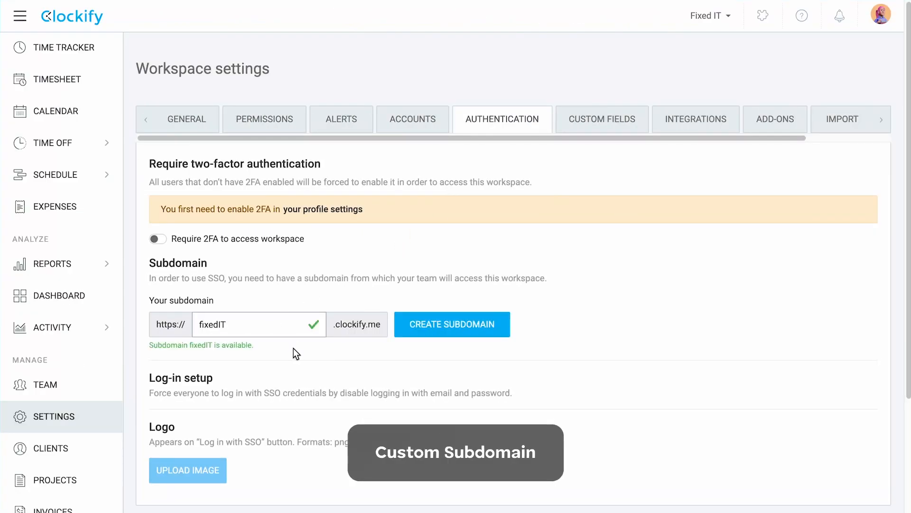
{"action": "left_click", "coordinate": [451, 324]}
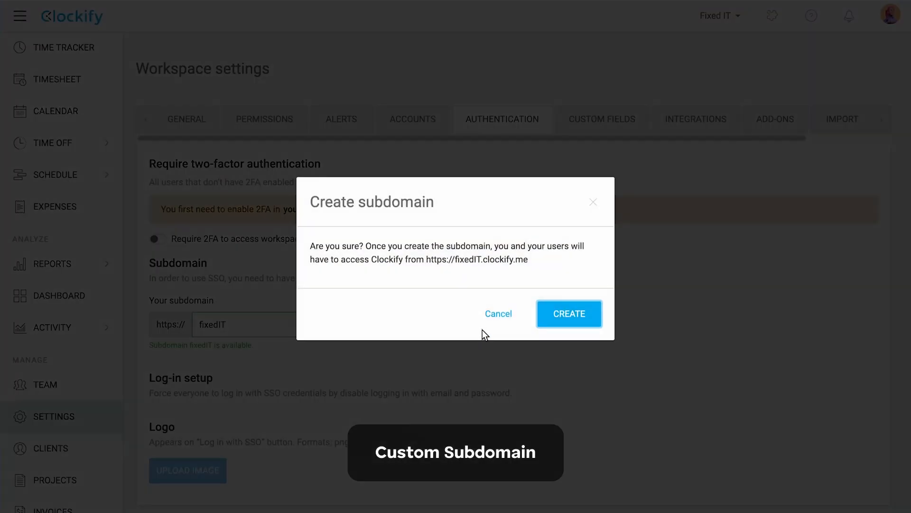
{"action": "mouse_move", "coordinate": [534, 266]}
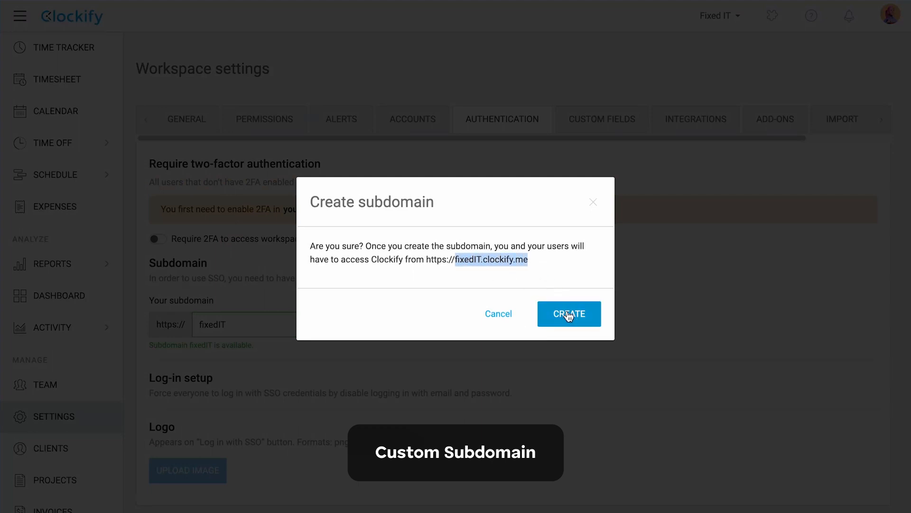
{"action": "left_click", "coordinate": [569, 313]}
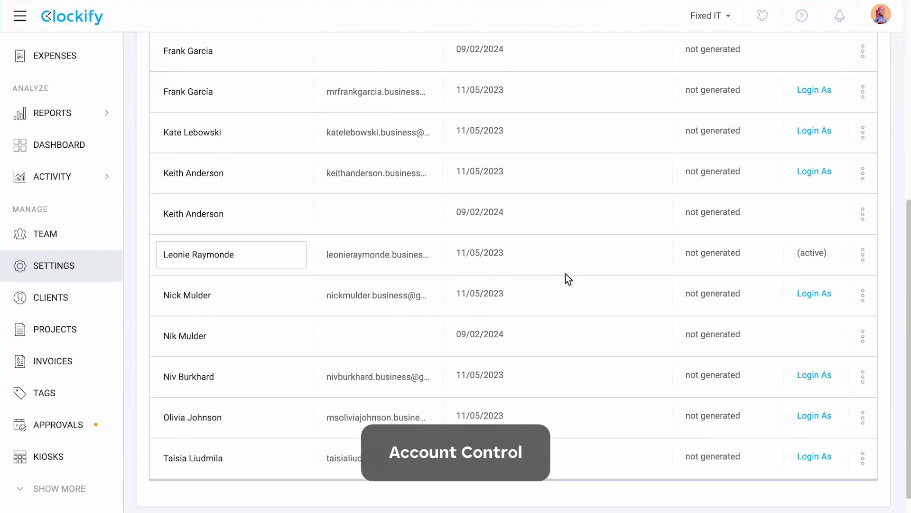
{"action": "scroll", "scroll_direction": "up", "scroll_amount": 3}
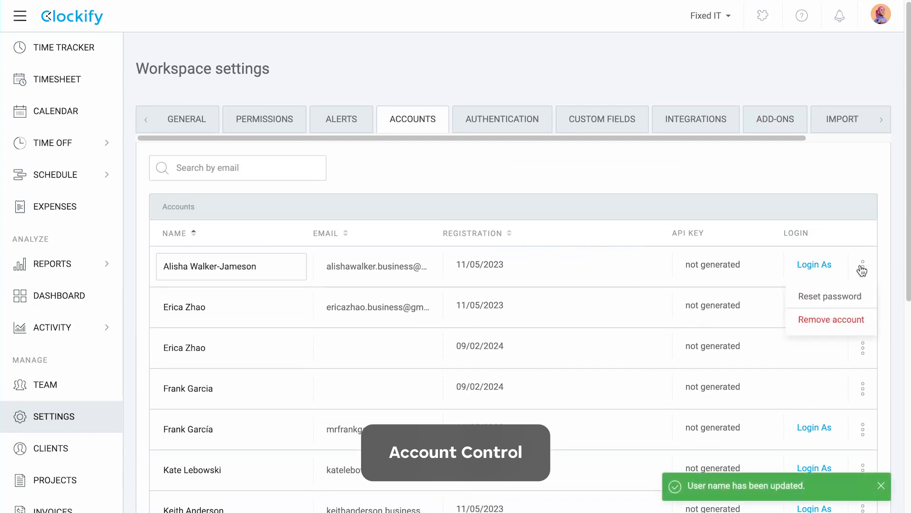
{"action": "scroll", "scroll_direction": "down", "scroll_amount": 3}
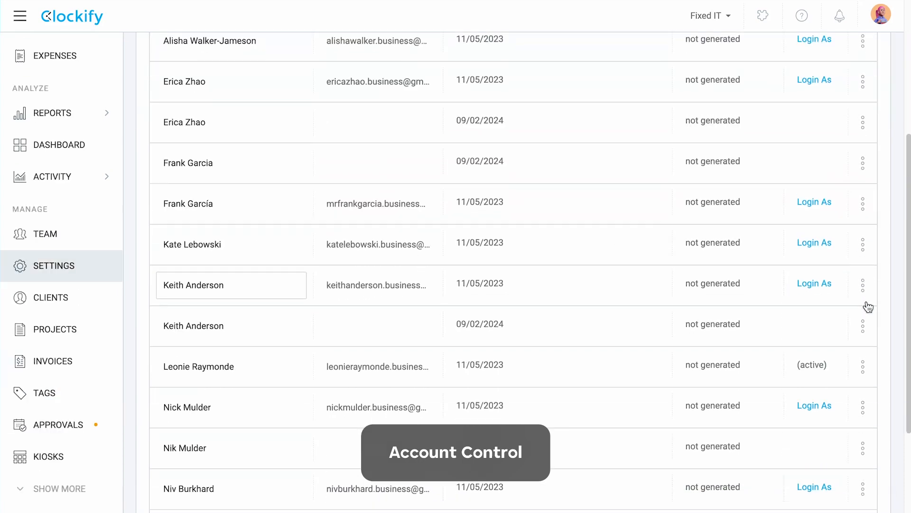
{"action": "left_click", "coordinate": [814, 284]}
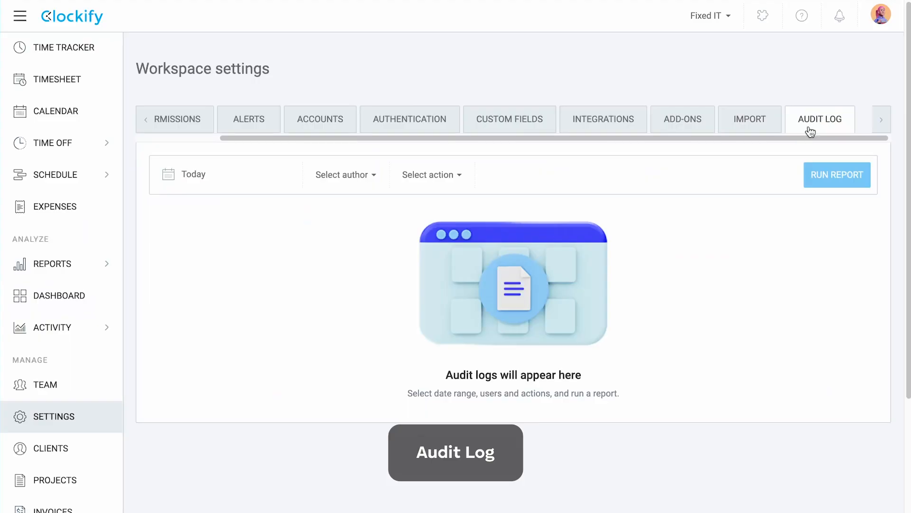
Run a last-week audit log including deleted personal time, and export it as CSV
{"action": "left_click", "coordinate": [194, 174]}
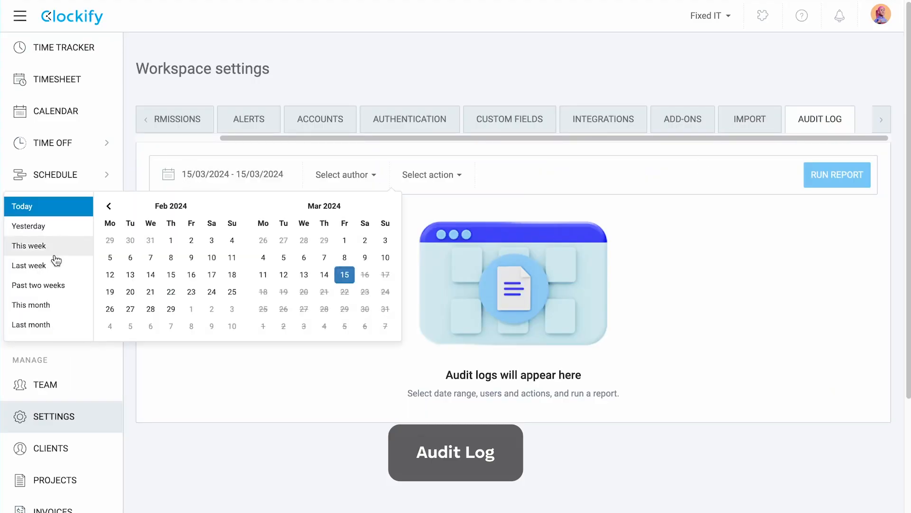
{"action": "left_click", "coordinate": [345, 174]}
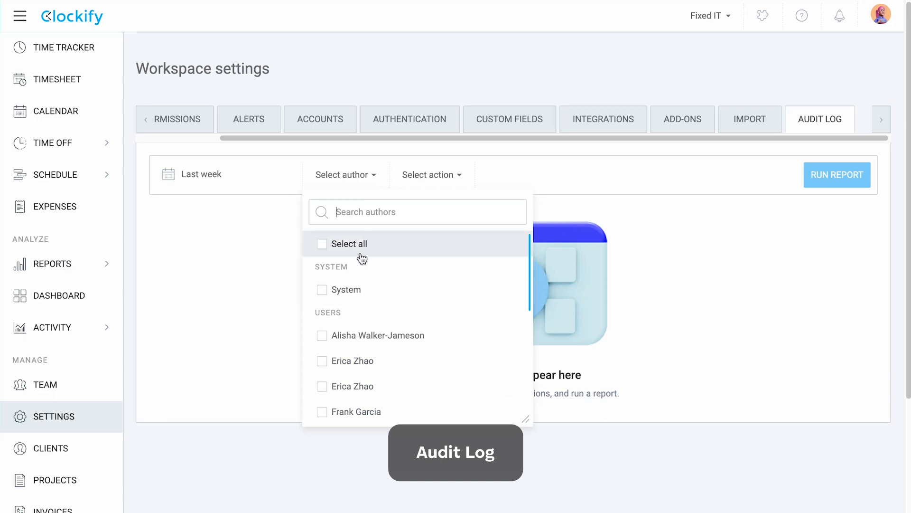
{"action": "scroll", "scroll_direction": "down", "scroll_amount": 3}
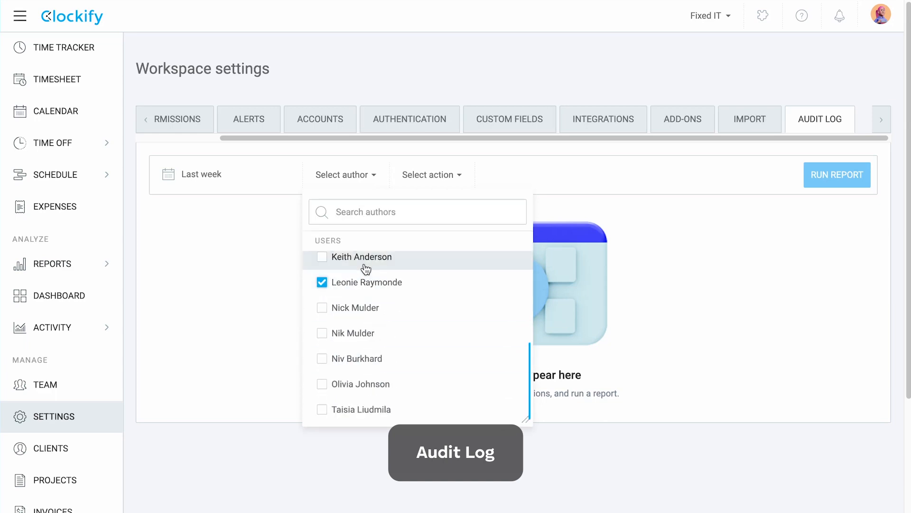
{"action": "left_click", "coordinate": [430, 174]}
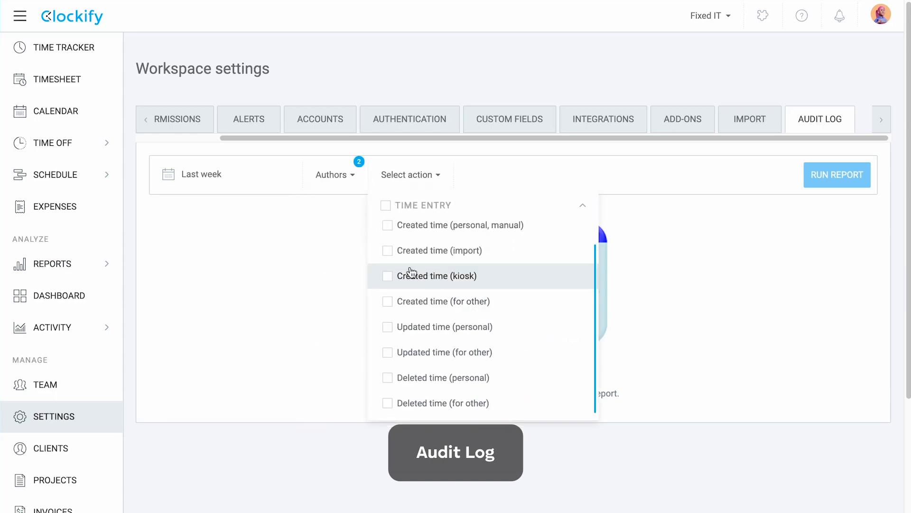
{"action": "left_click", "coordinate": [388, 378]}
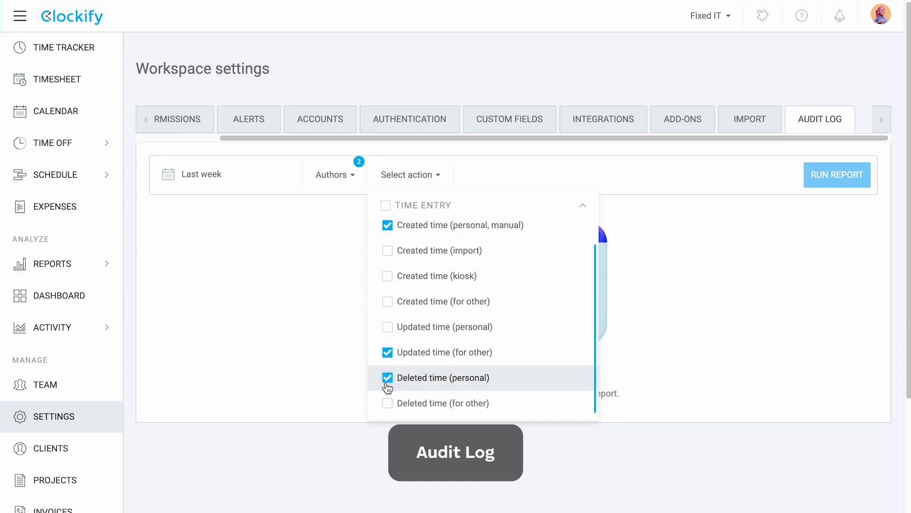
{"action": "left_click", "coordinate": [837, 174]}
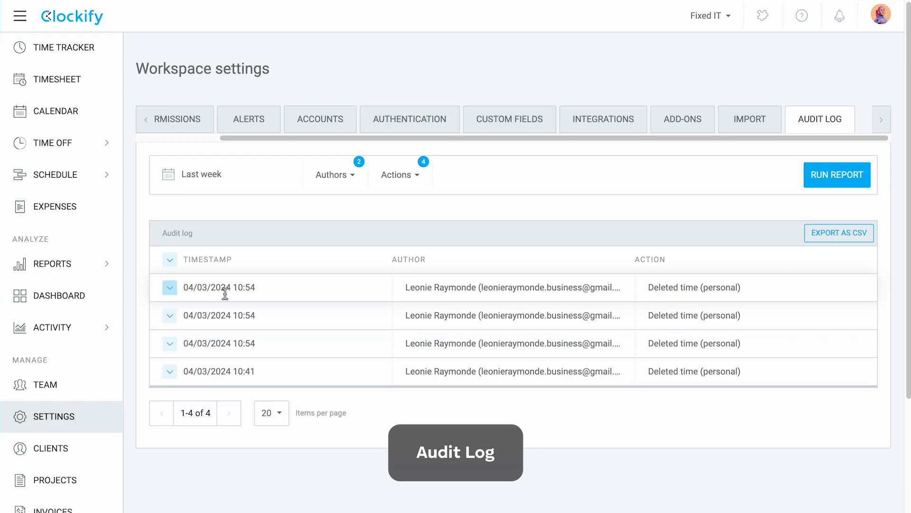
{"action": "left_click", "coordinate": [839, 233]}
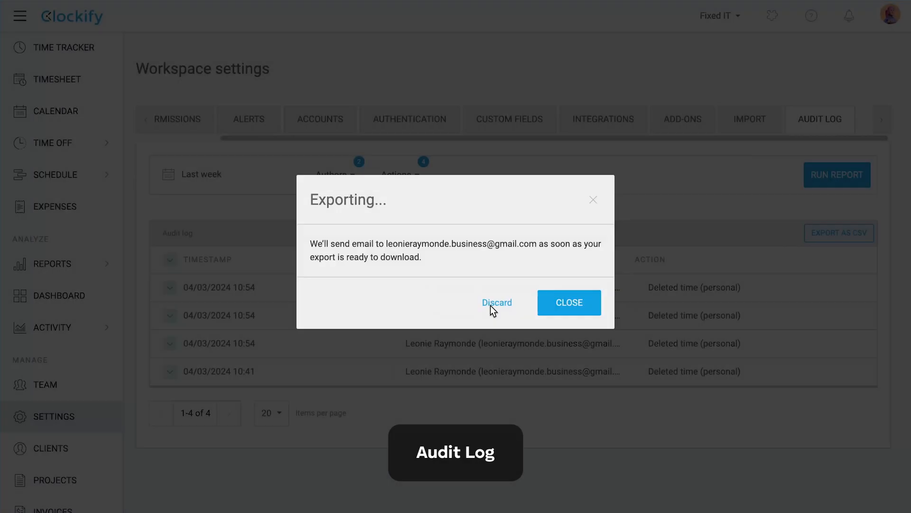